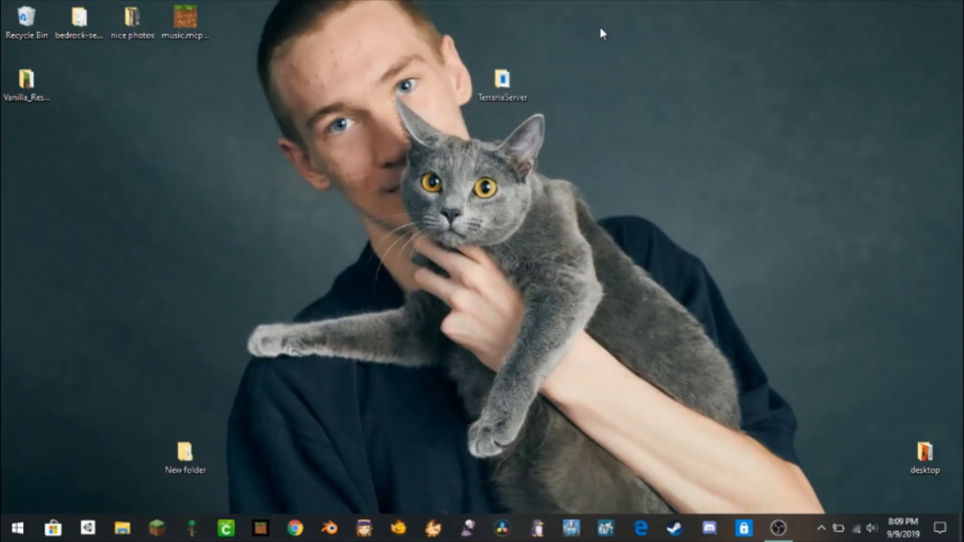
{"action": "mouse_move", "coordinate": [602, 43]}
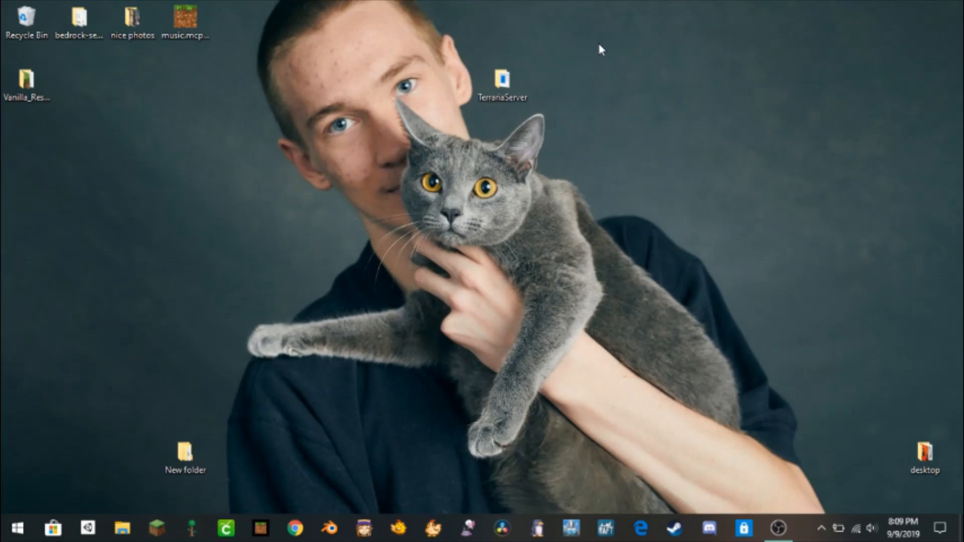
Step: Open the TerrariaServer desktop folder and select TerrariaServer.exe inside it
{"action": "left_click", "coordinate": [502, 81]}
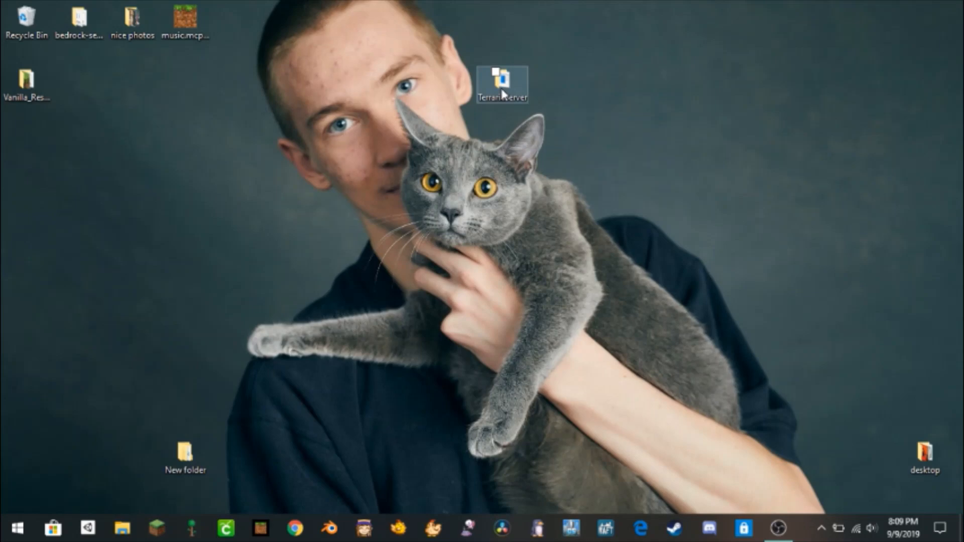
{"action": "double_click", "coordinate": [502, 83]}
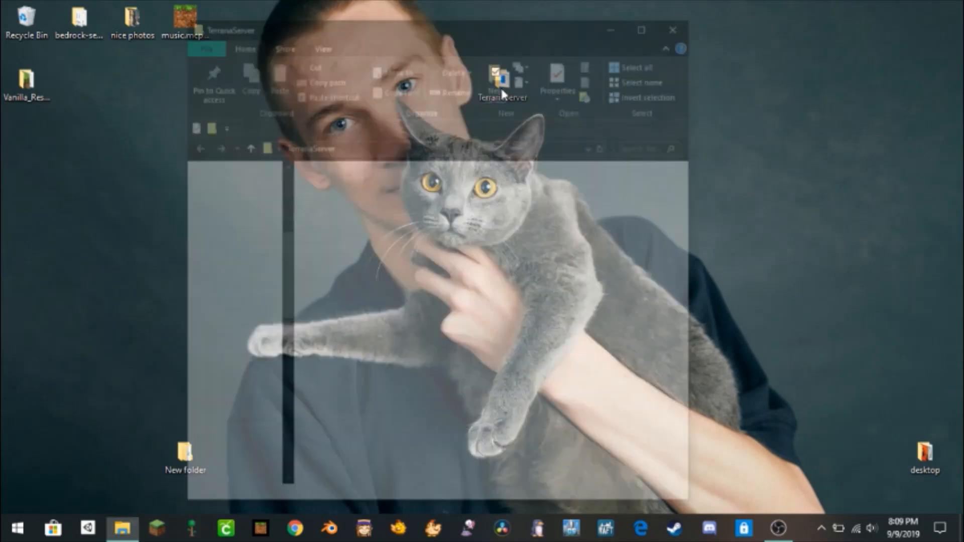
{"action": "left_click", "coordinate": [362, 202]}
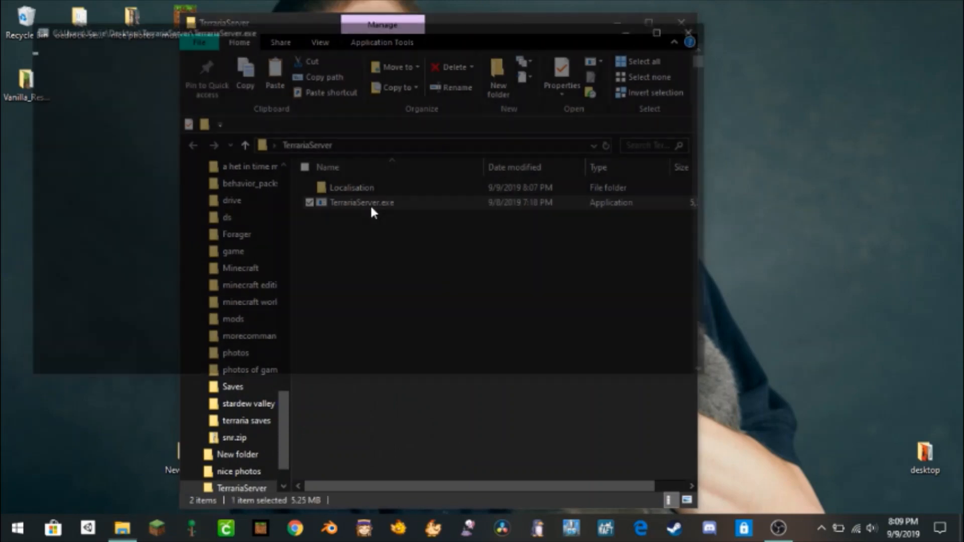
Step: Launch TerrariaServer.exe and create a new Small, Normal-difficulty world named test
{"action": "double_click", "coordinate": [361, 202]}
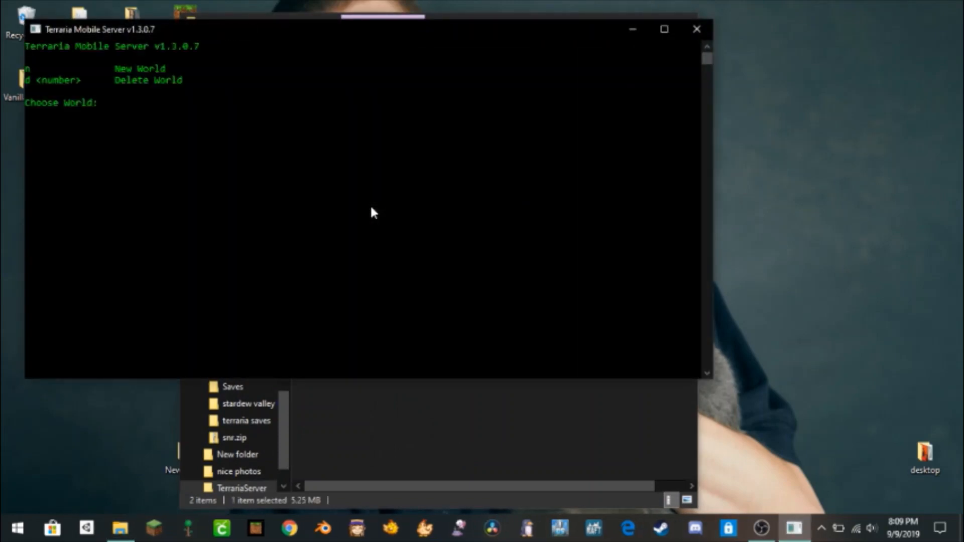
{"action": "type", "text": "n"}
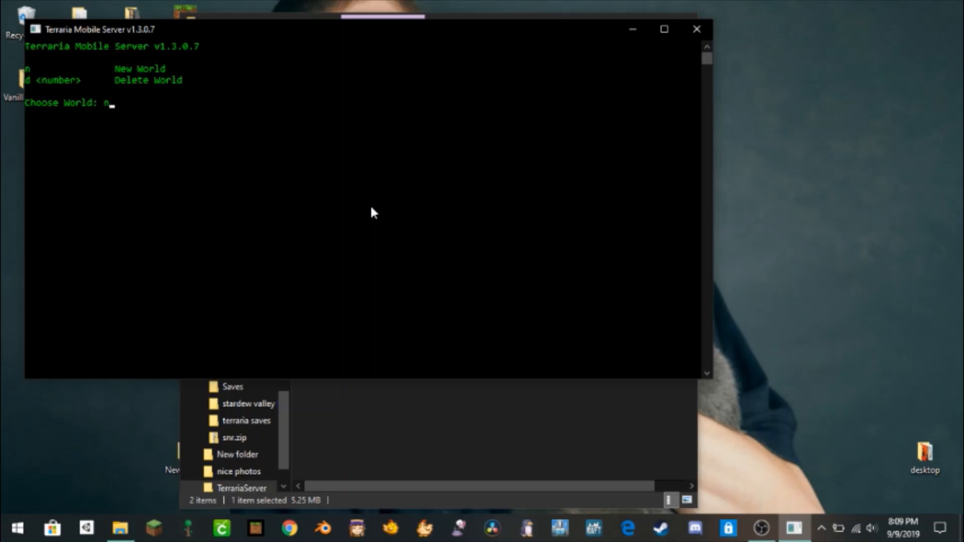
{"action": "key", "text": "enter"}
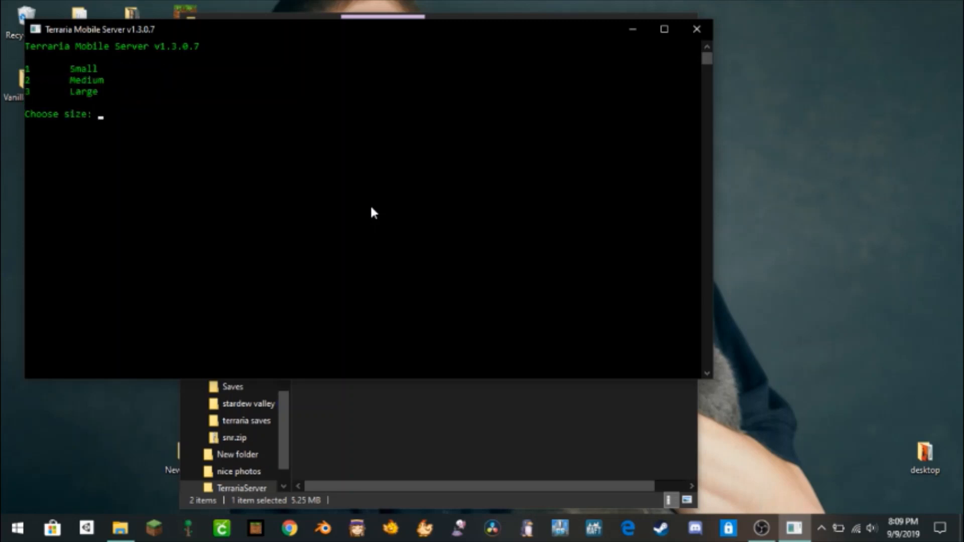
{"action": "type", "text": "1"}
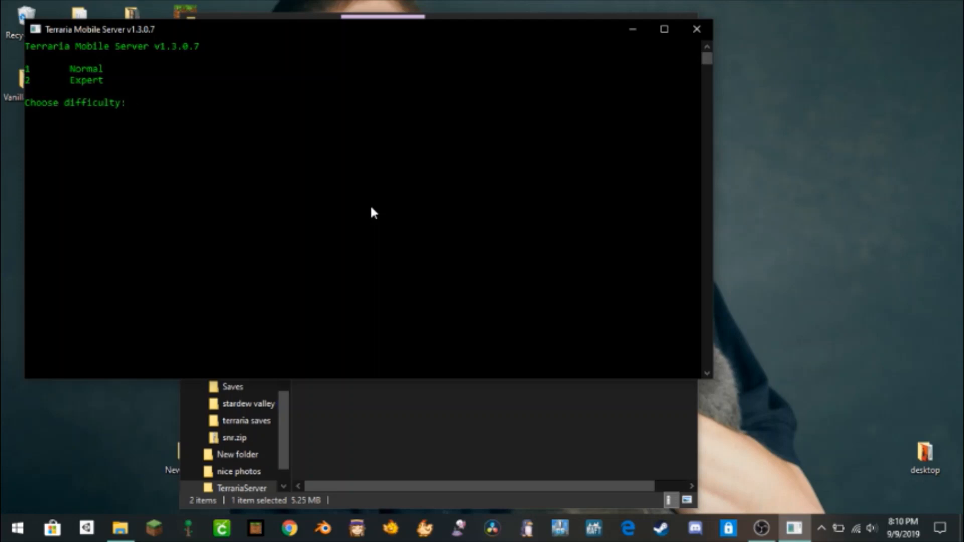
{"action": "type", "text": "1"}
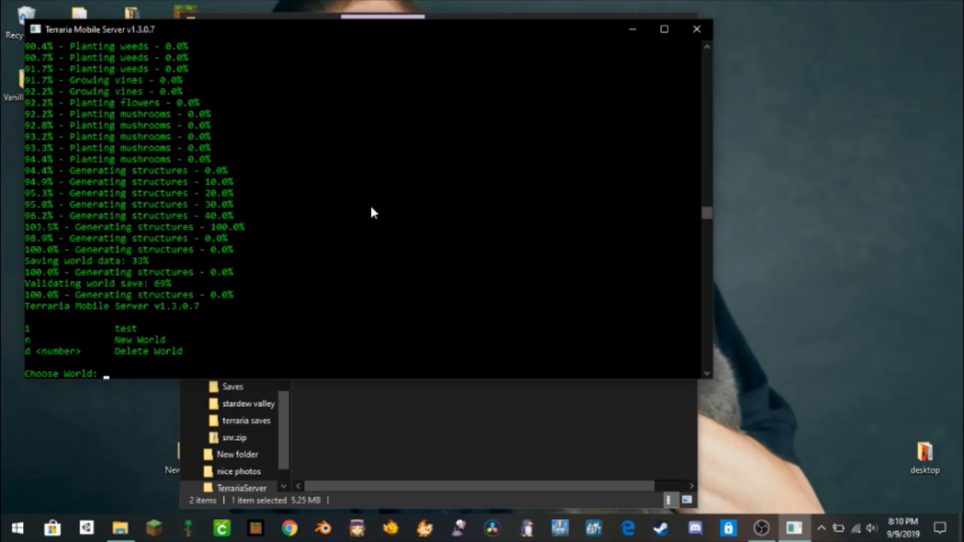
Step: Host world 1 (test) with 8 max players, port forwarding, no password, and allow firewall access
{"action": "type", "text": "1"}
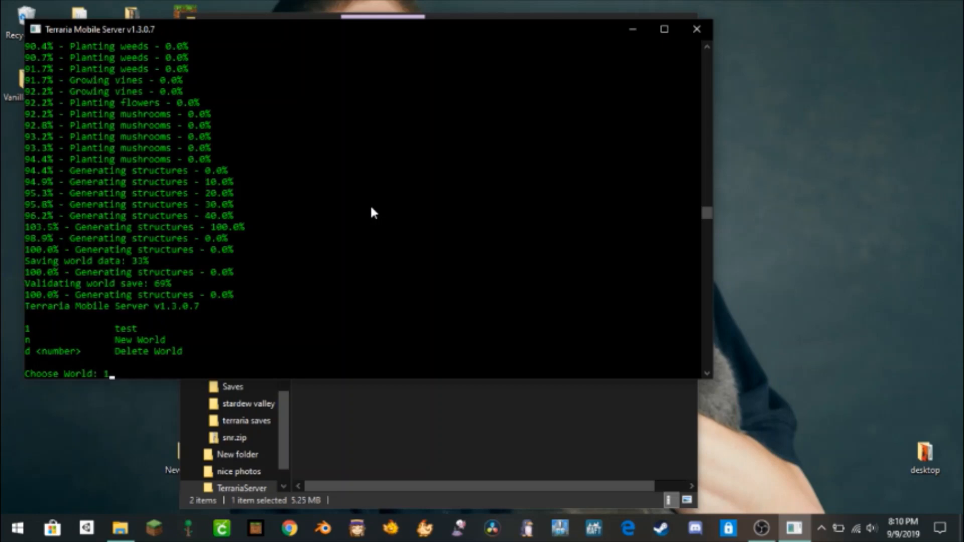
{"action": "key", "text": "enter"}
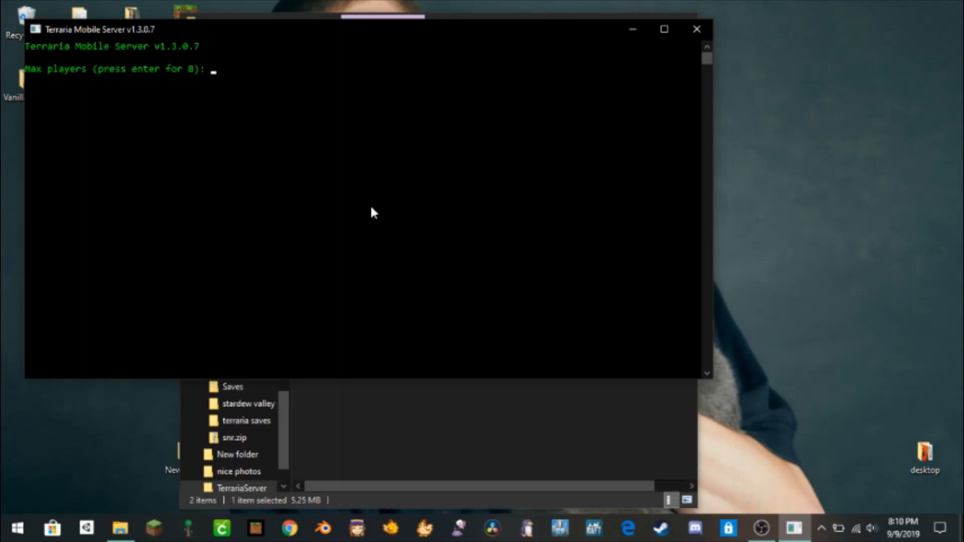
{"action": "key", "text": "enter"}
{"action": "type", "text": "y"}
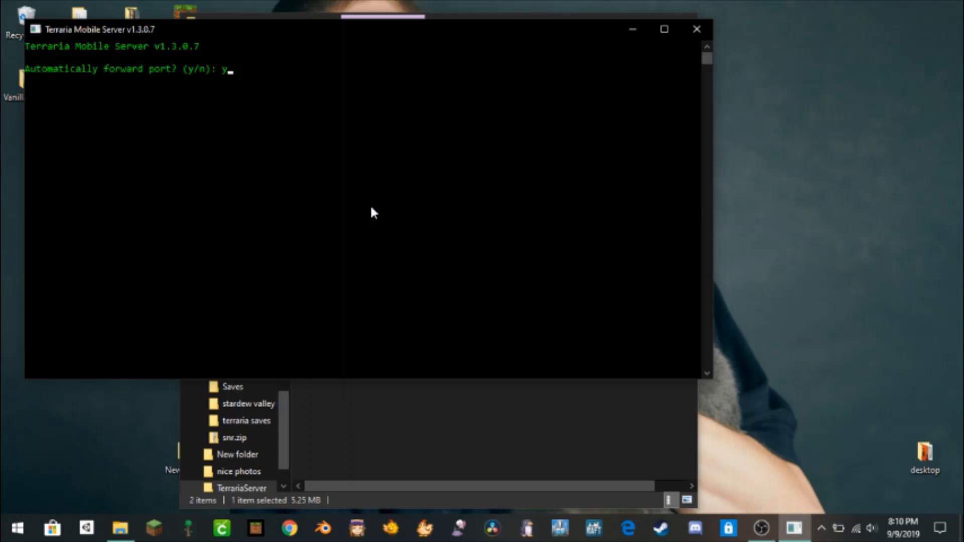
{"action": "key", "text": "enter"}
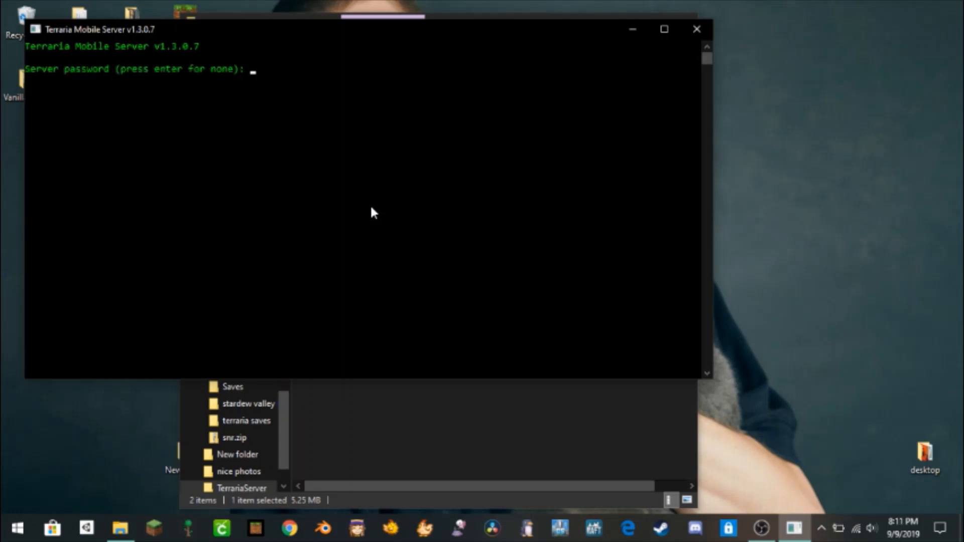
{"action": "key", "text": "enter"}
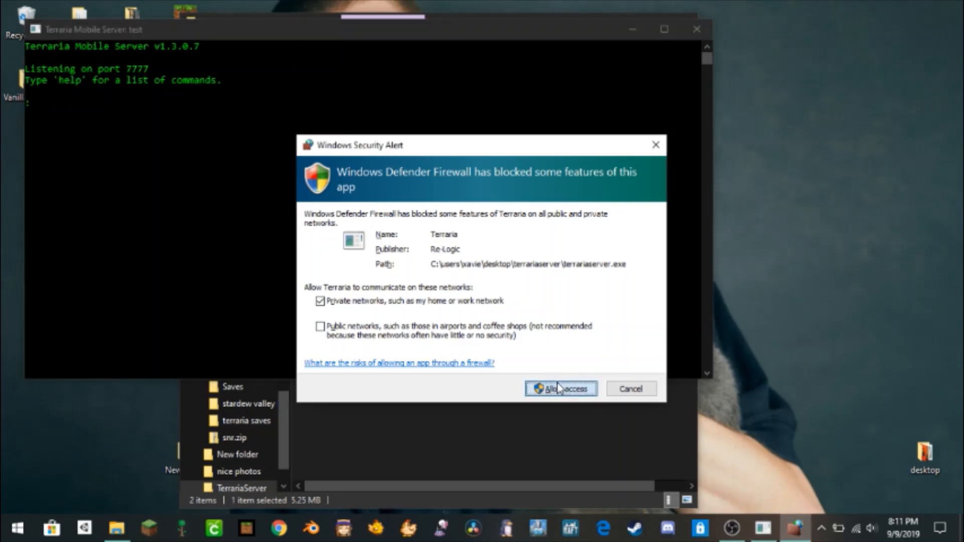
{"action": "left_click", "coordinate": [559, 388]}
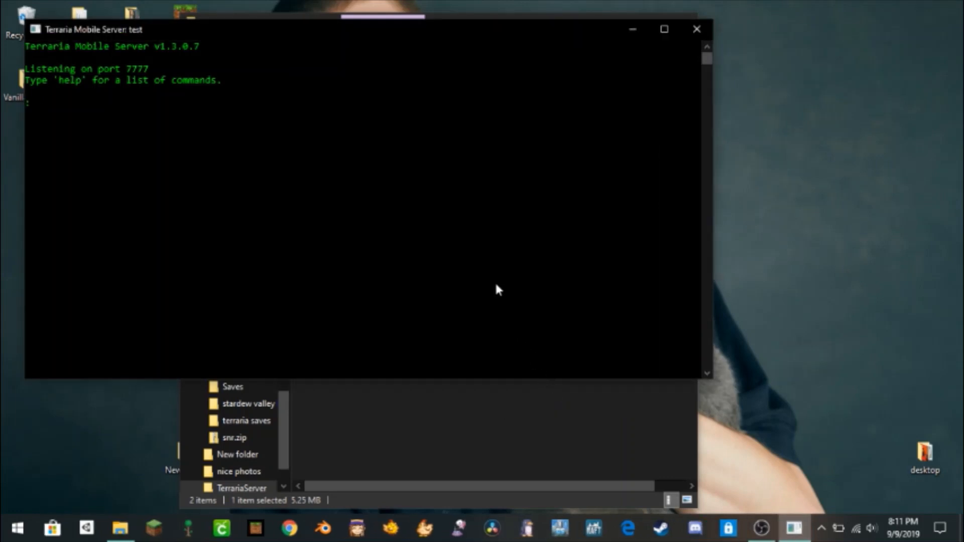
{"action": "mouse_move", "coordinate": [486, 324]}
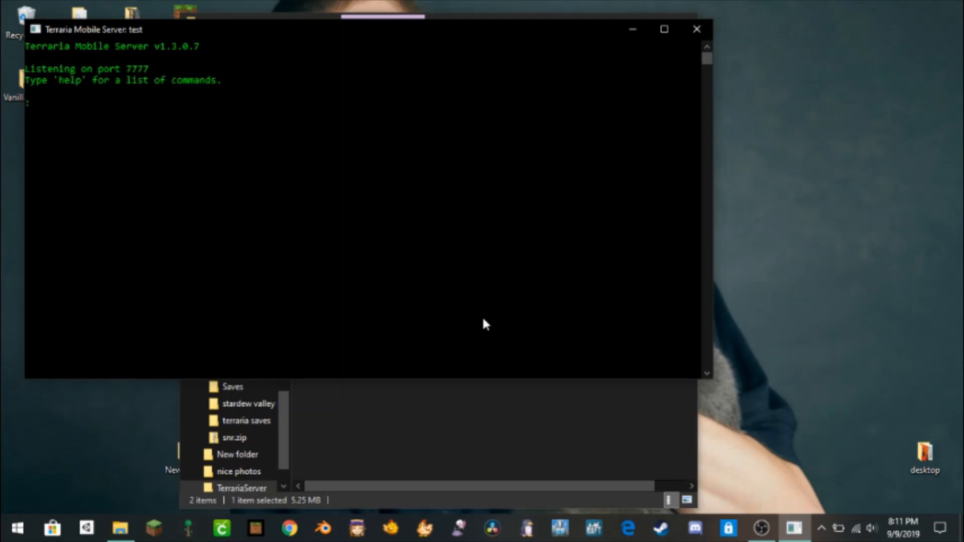
{"action": "mouse_move", "coordinate": [762, 511]}
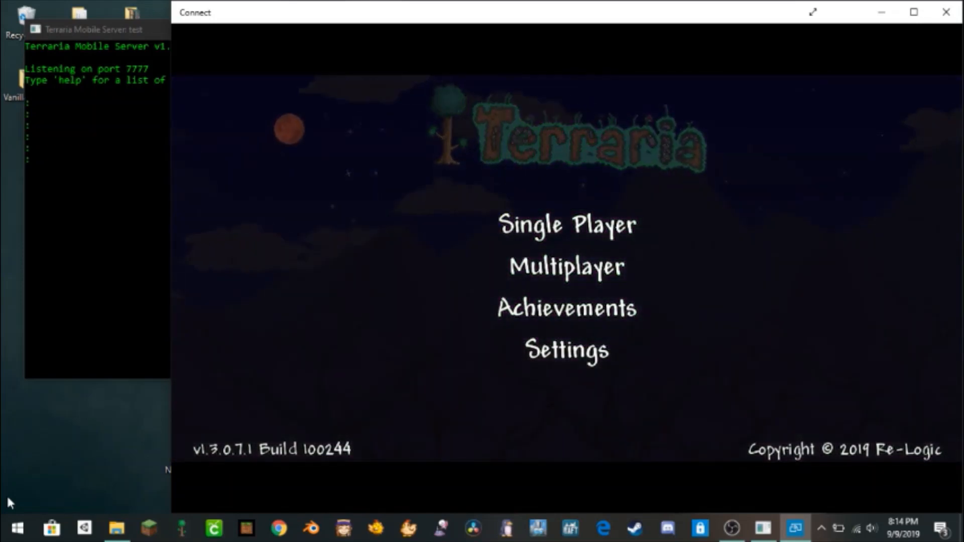
Step: Join the test server at 192.168.1.8:7777 from mobile Terraria's Multiplayer menu
{"action": "left_click", "coordinate": [565, 224]}
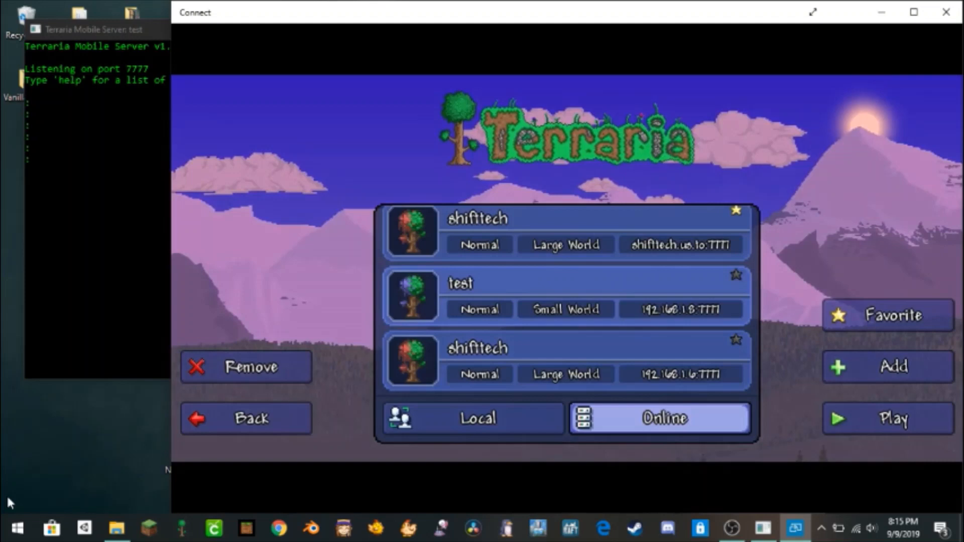
{"action": "left_click", "coordinate": [892, 419]}
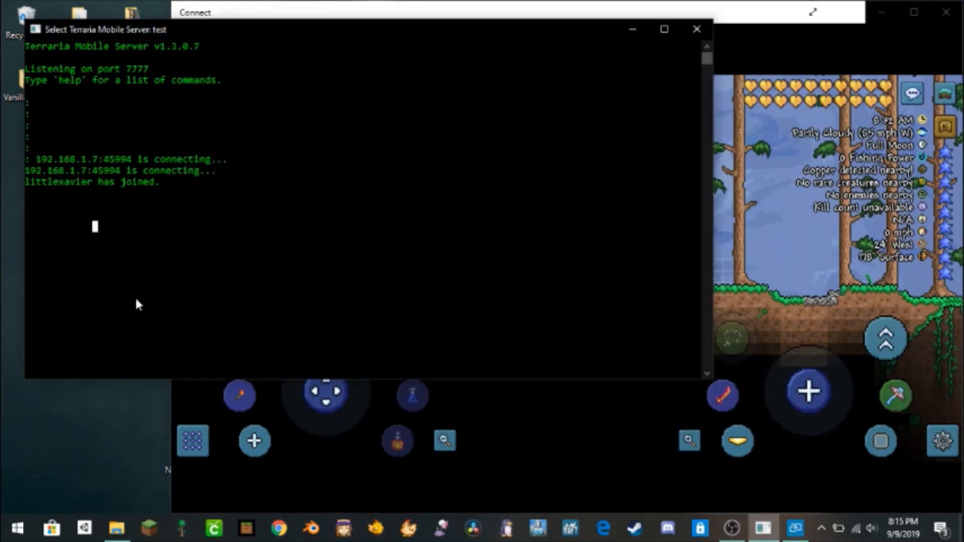
{"action": "type", "text": "kic"}
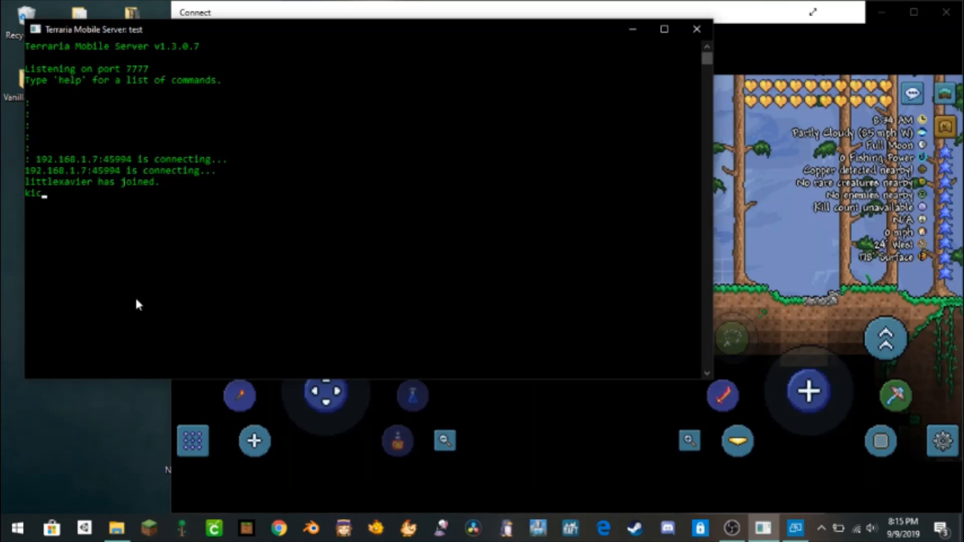
{"action": "type", "text": "k"}
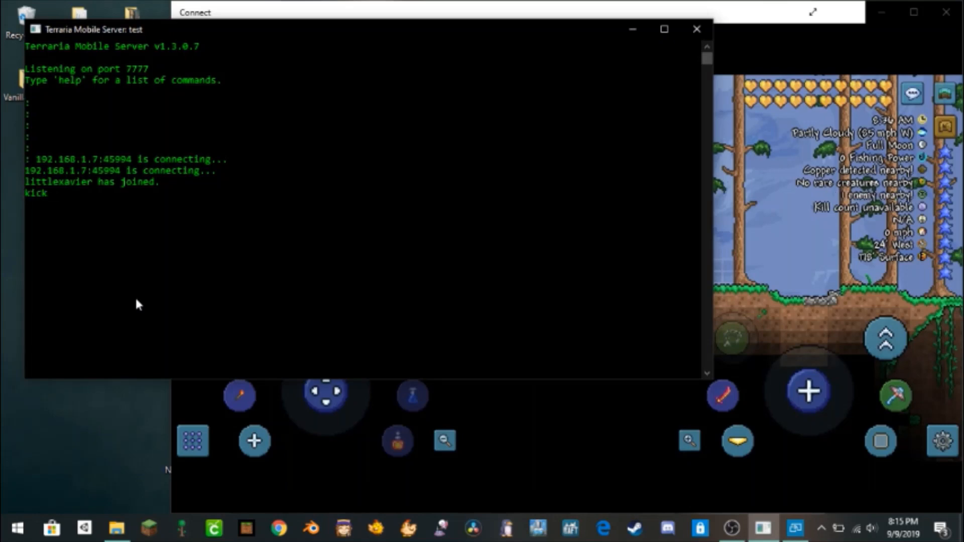
{"action": "type", "text": "litt"}
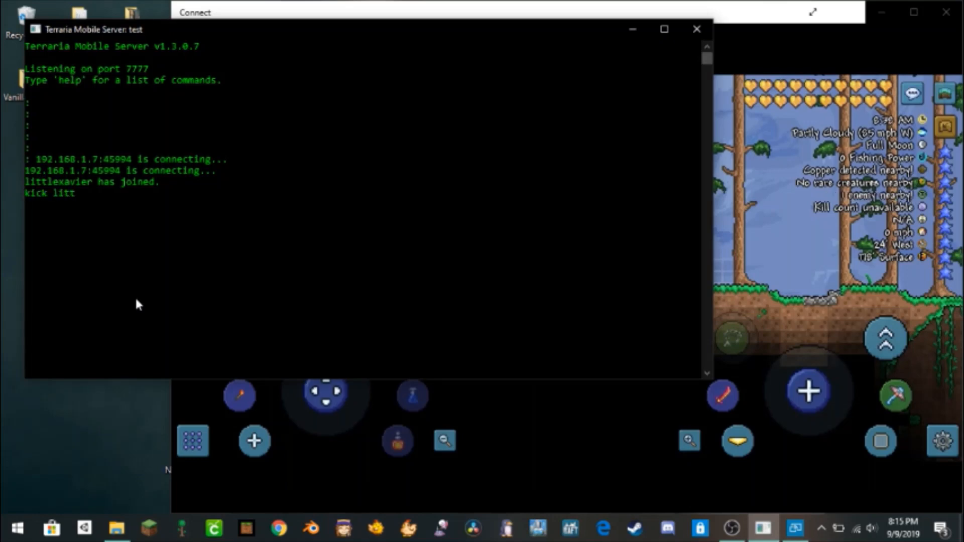
{"action": "type", "text": "littlexavier1"}
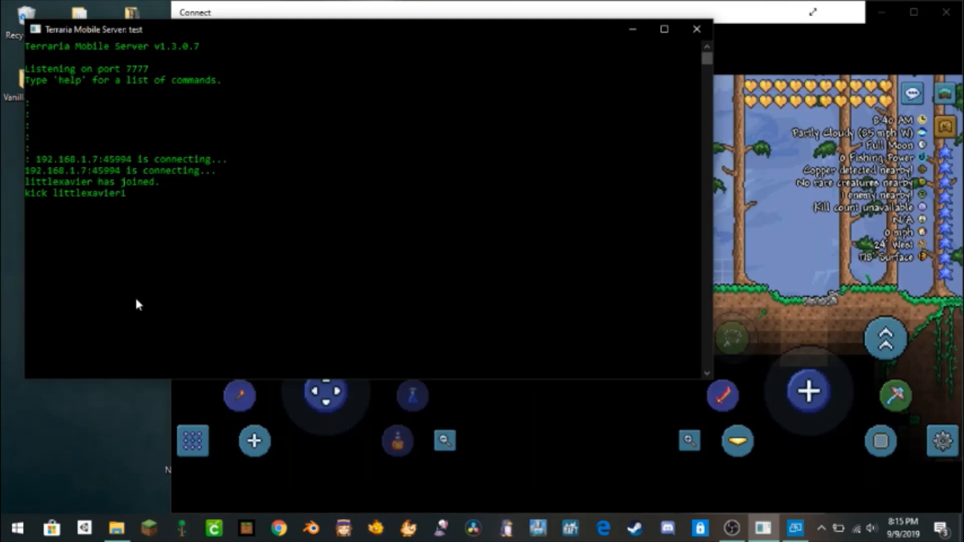
{"action": "type", "text": "01"}
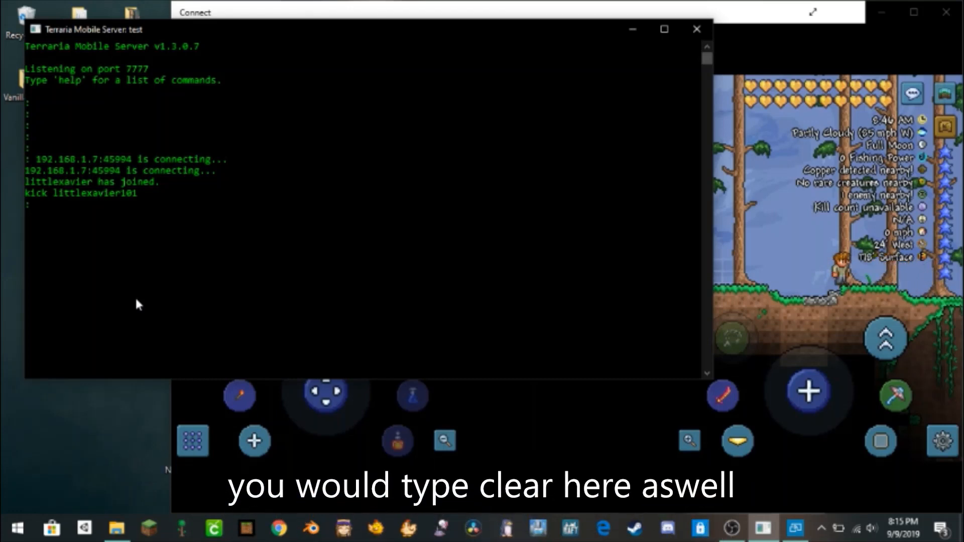
{"action": "type", "text": "ban"}
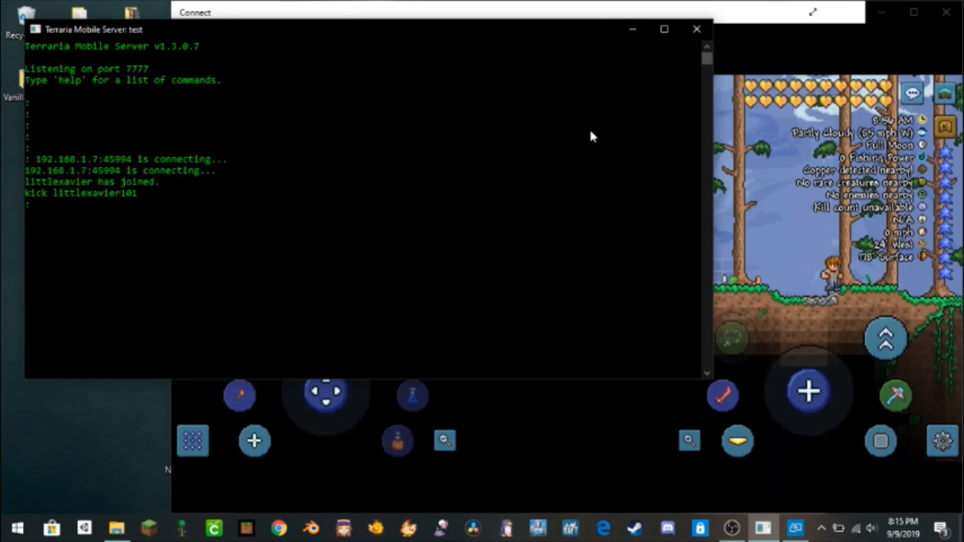
Step: Exit the server from the console and dismiss the Lost connection screen in mobile Terraria
{"action": "type", "text": "exe"}
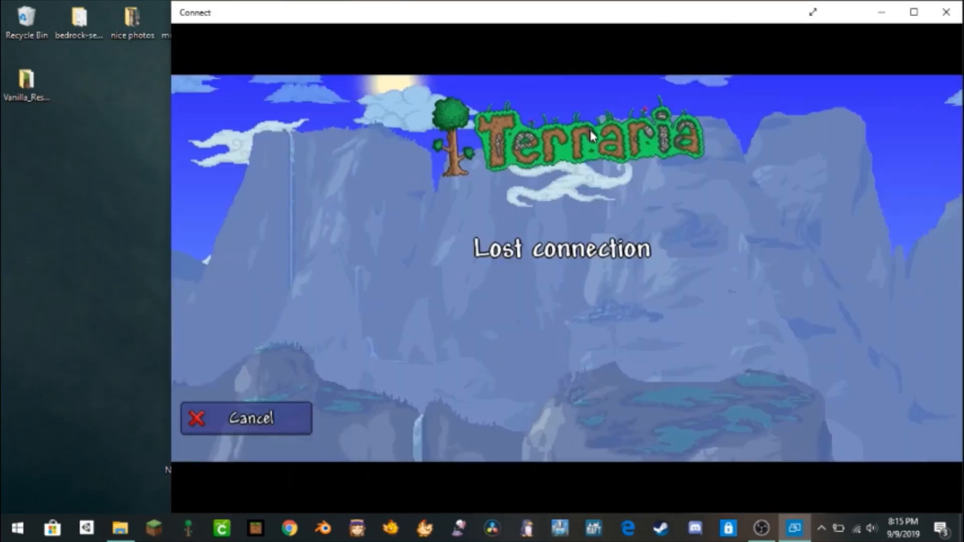
{"action": "left_click", "coordinate": [245, 418]}
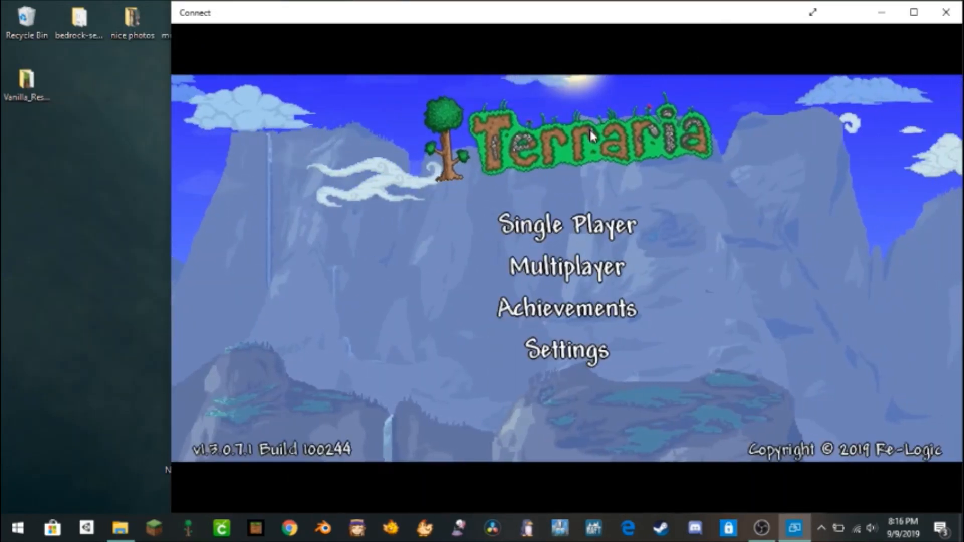